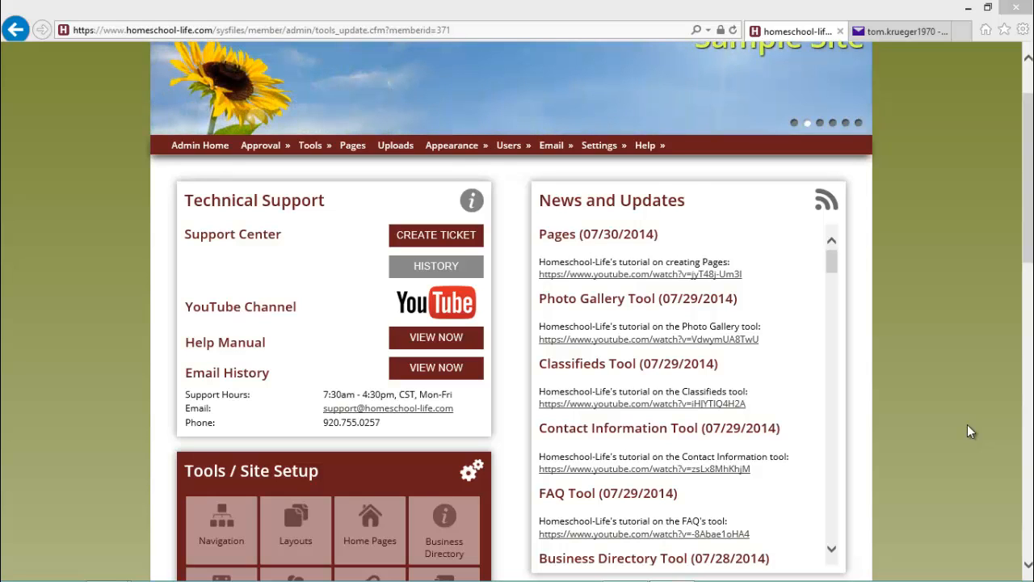
pyautogui.moveTo(950, 419)
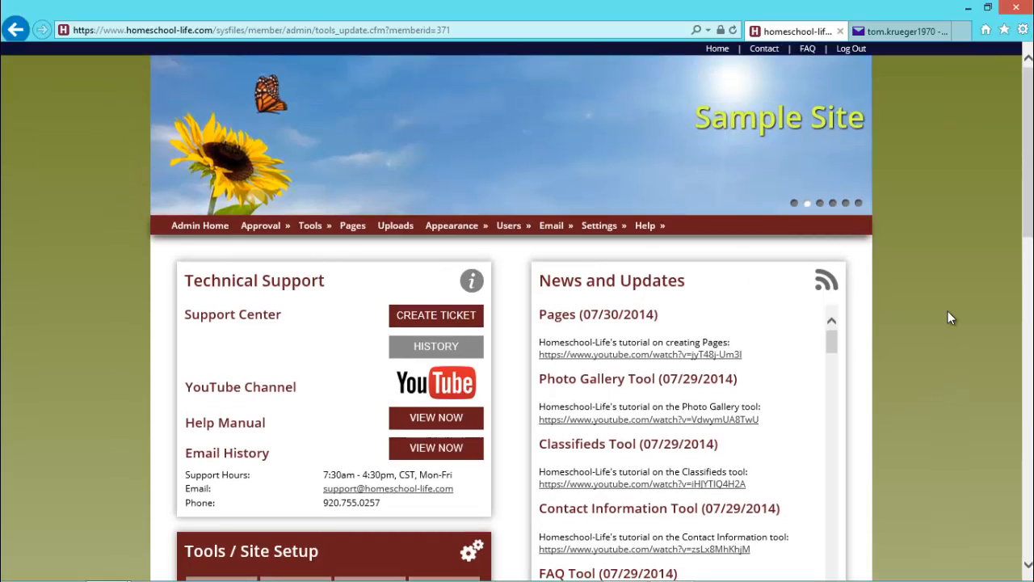
pyautogui.moveTo(919, 313)
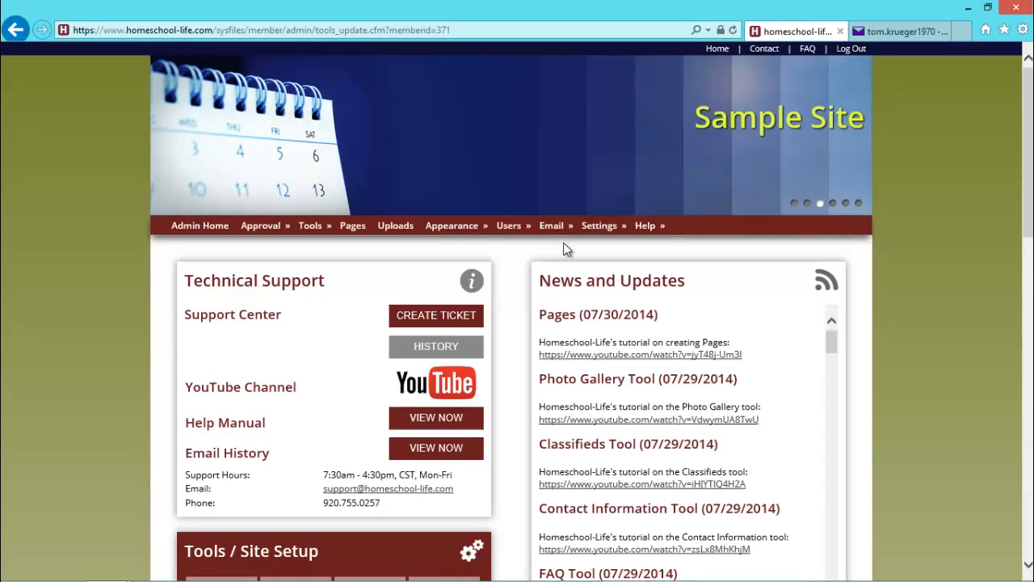
# Step: Expand the admin Email menu showing search/send/download, history and weekly email
pyautogui.click(551, 226)
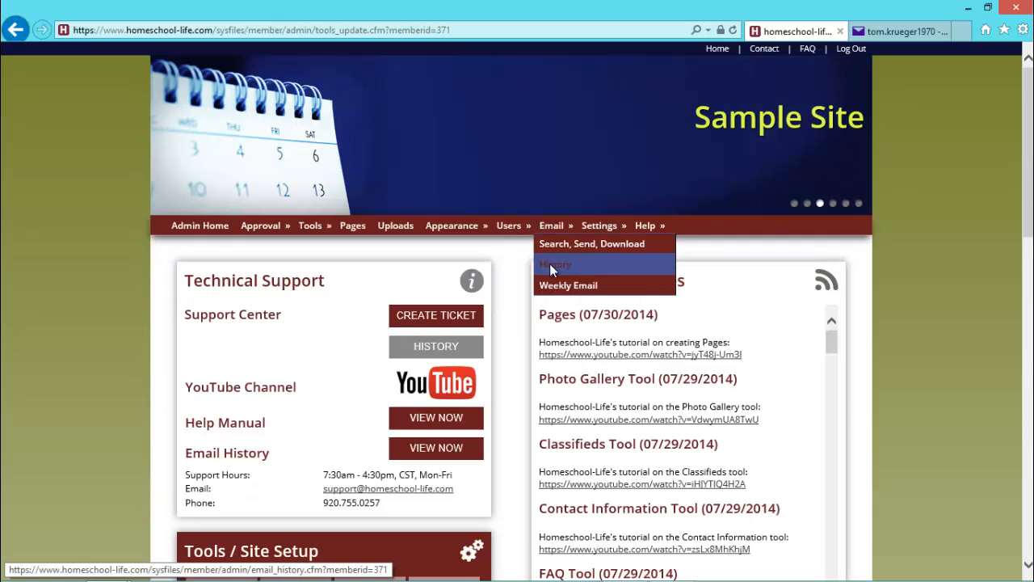
# Step: Search Email History from a 1/1/2014 begin date, returning 11 emails found
pyautogui.click(556, 265)
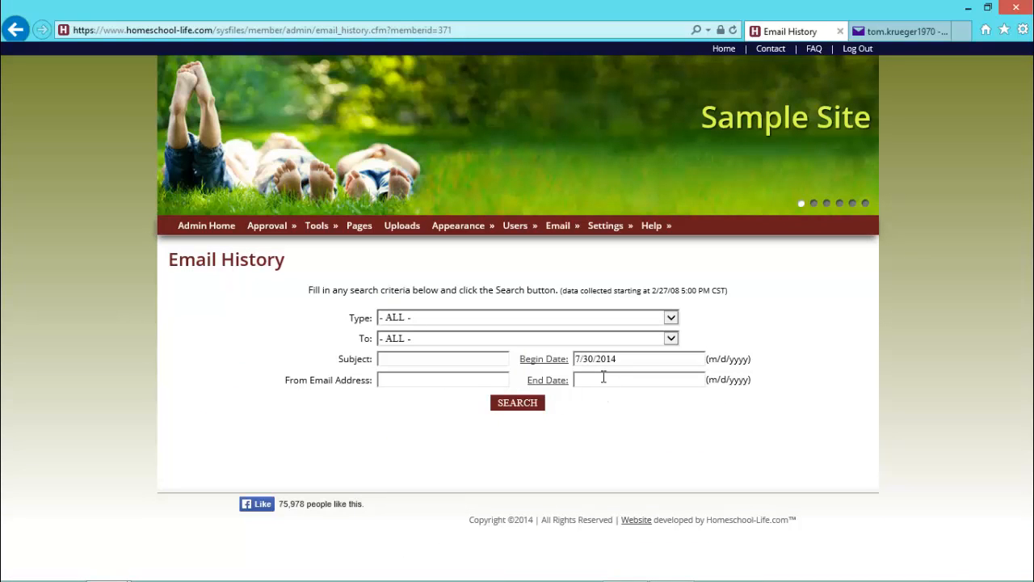
pyautogui.click(638, 359)
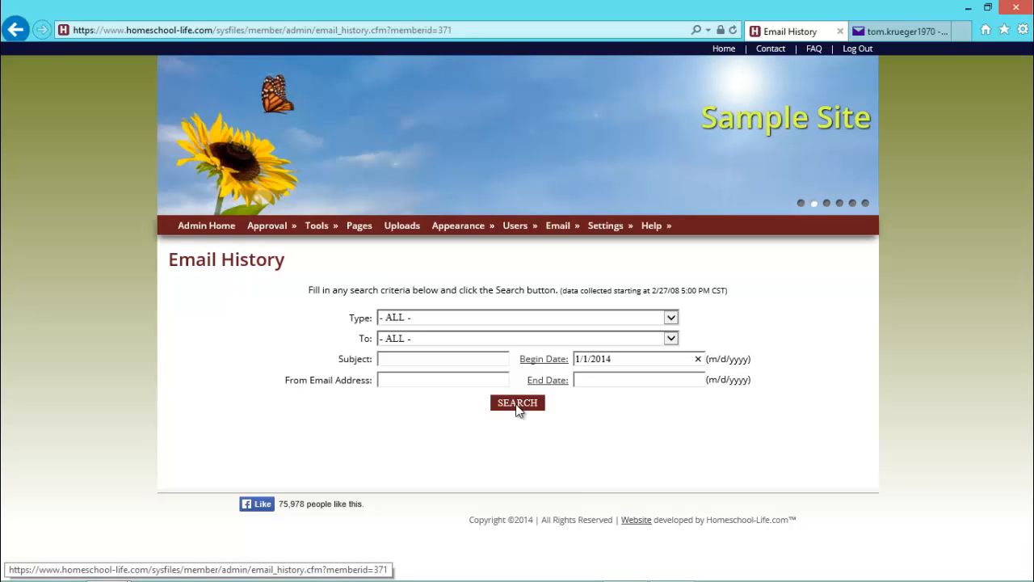
pyautogui.click(517, 402)
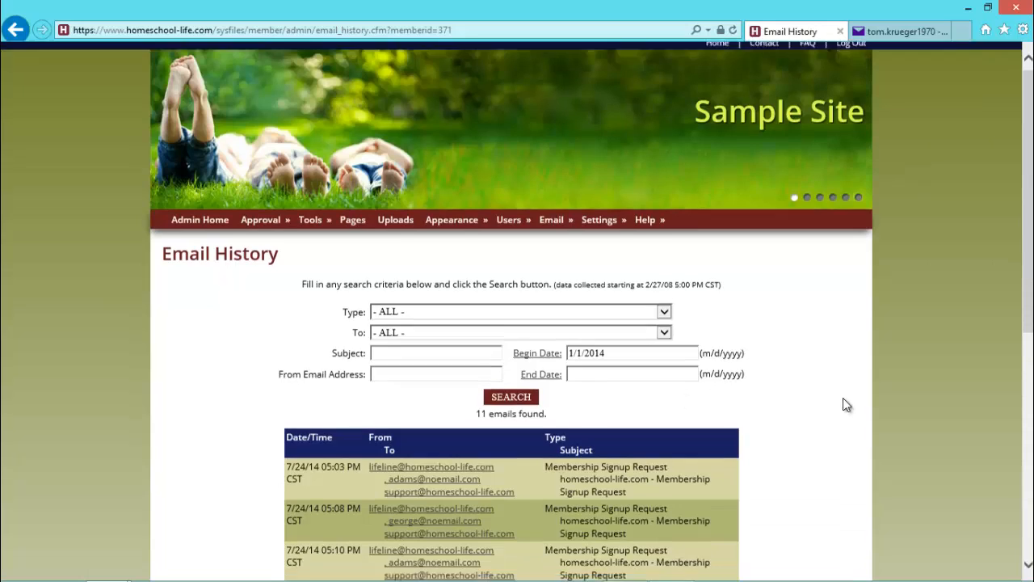
# Step: Filter results to Weekly Email type (2 found), keep recipients at all, then reset type to ALL
pyautogui.scroll(-3)
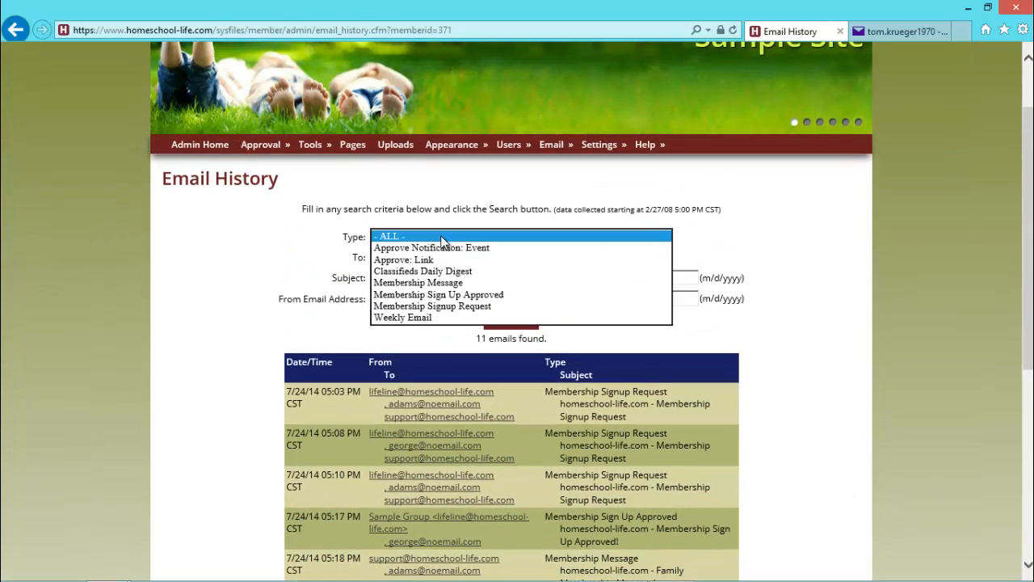
pyautogui.moveTo(404, 316)
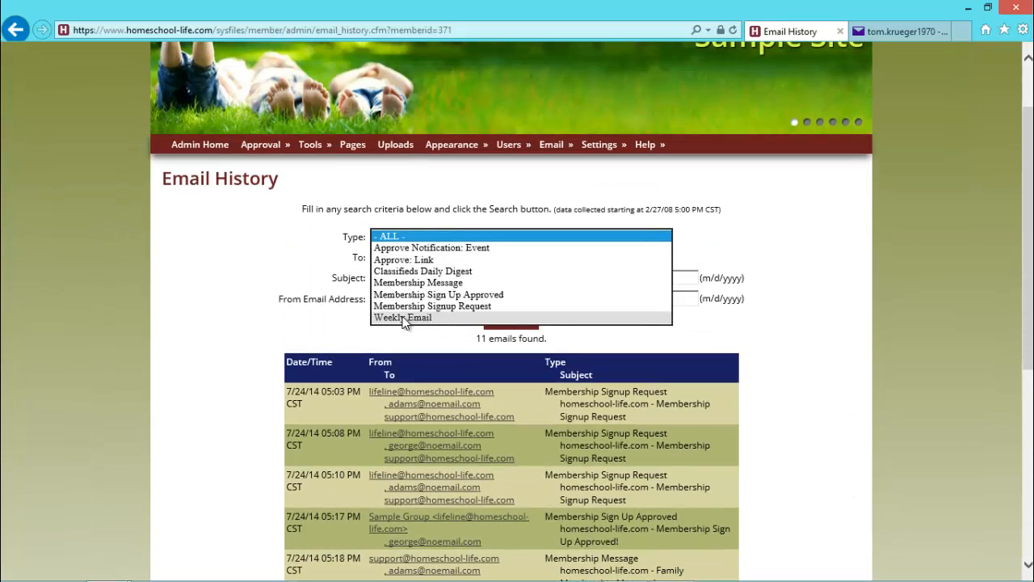
pyautogui.click(402, 317)
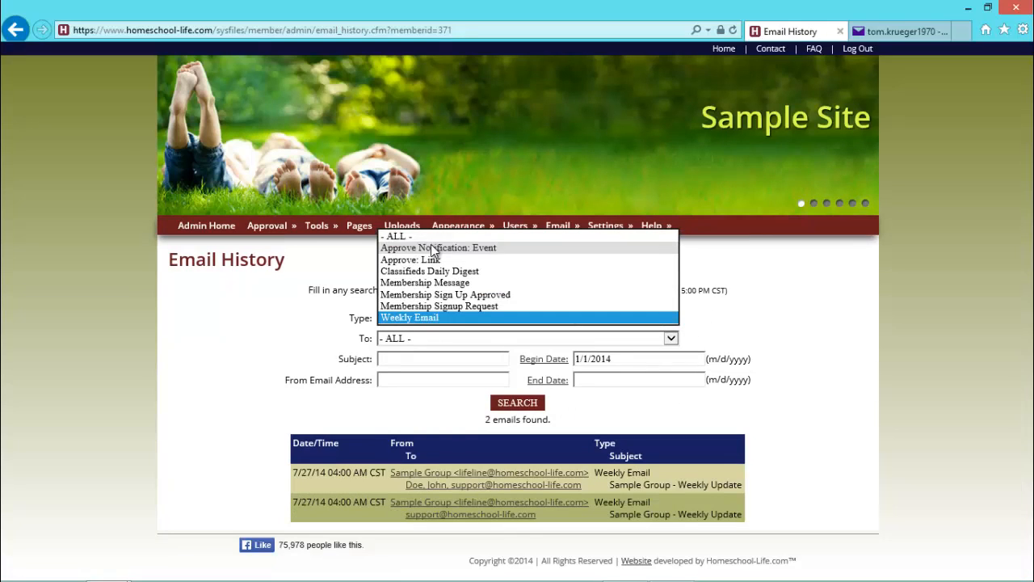
pyautogui.moveTo(350, 324)
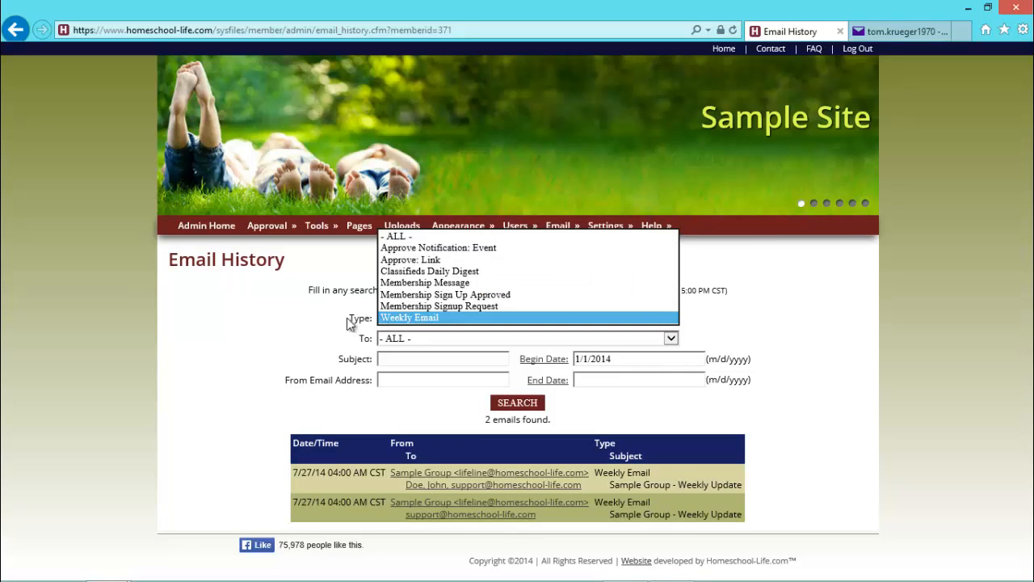
pyautogui.click(669, 338)
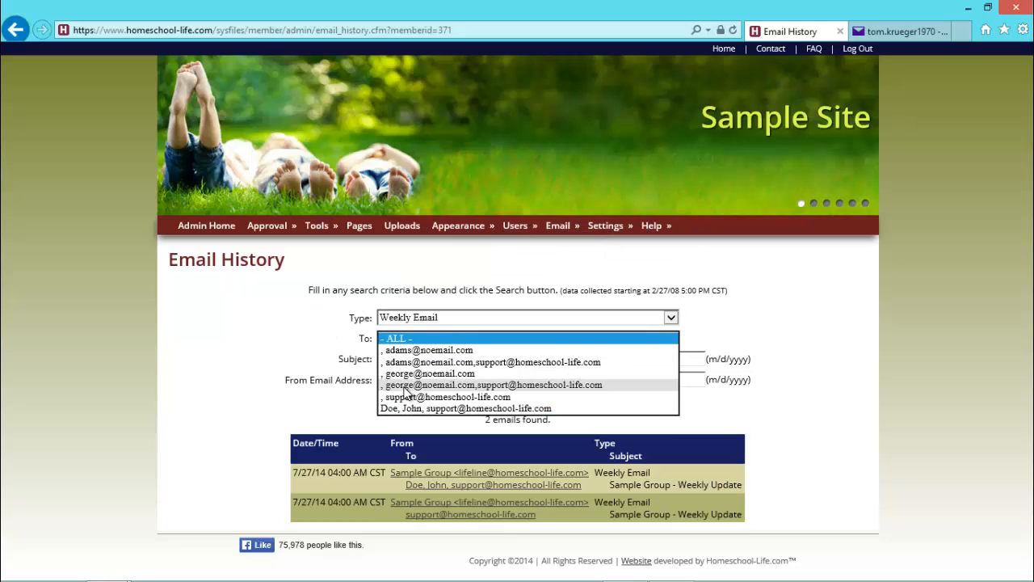
pyautogui.click(396, 338)
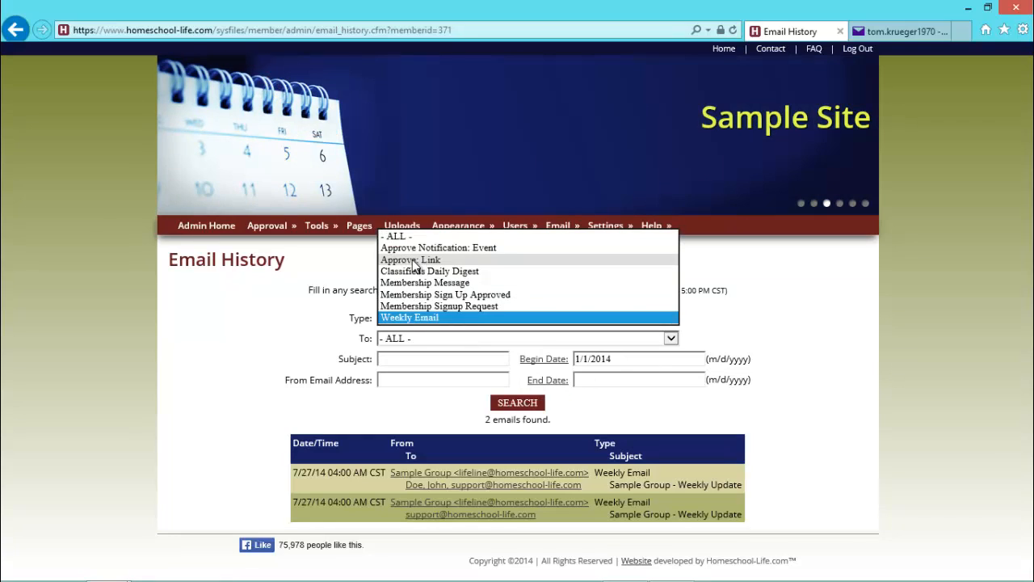
pyautogui.click(396, 236)
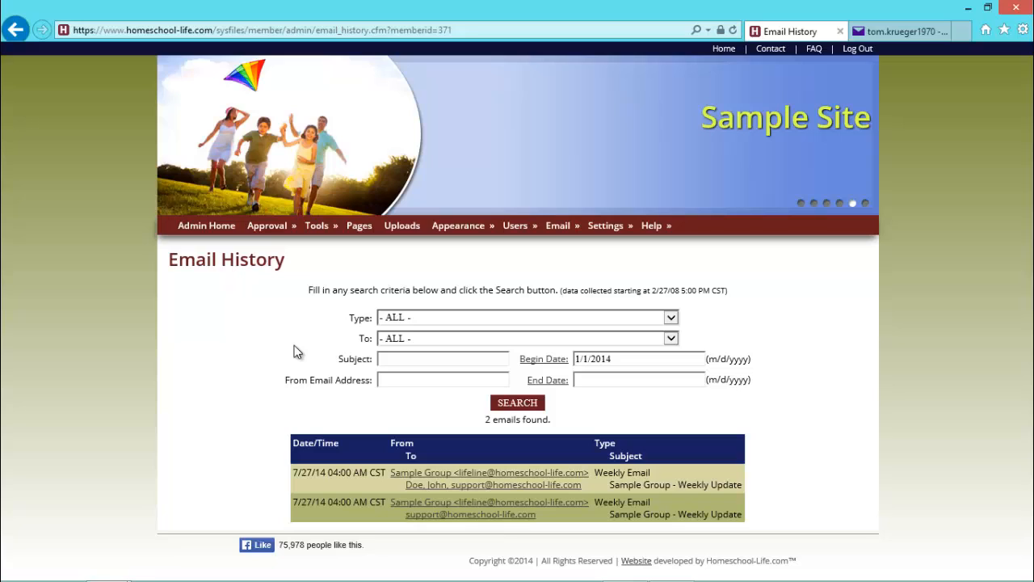
pyautogui.moveTo(525, 265)
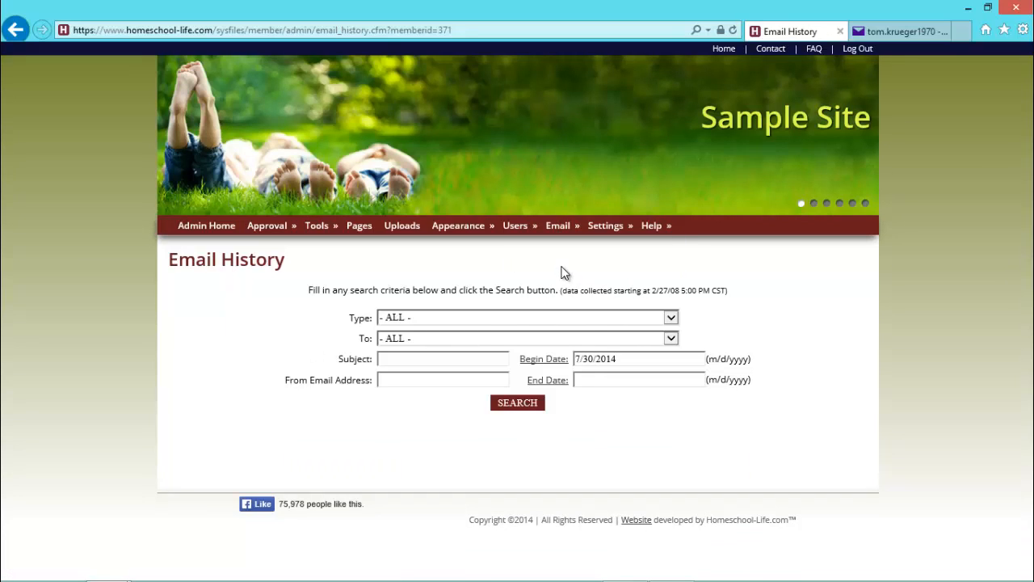
# Step: Re-run the Email History search with begin date 1/1/2014 and browse the 11 results
pyautogui.click(582, 358)
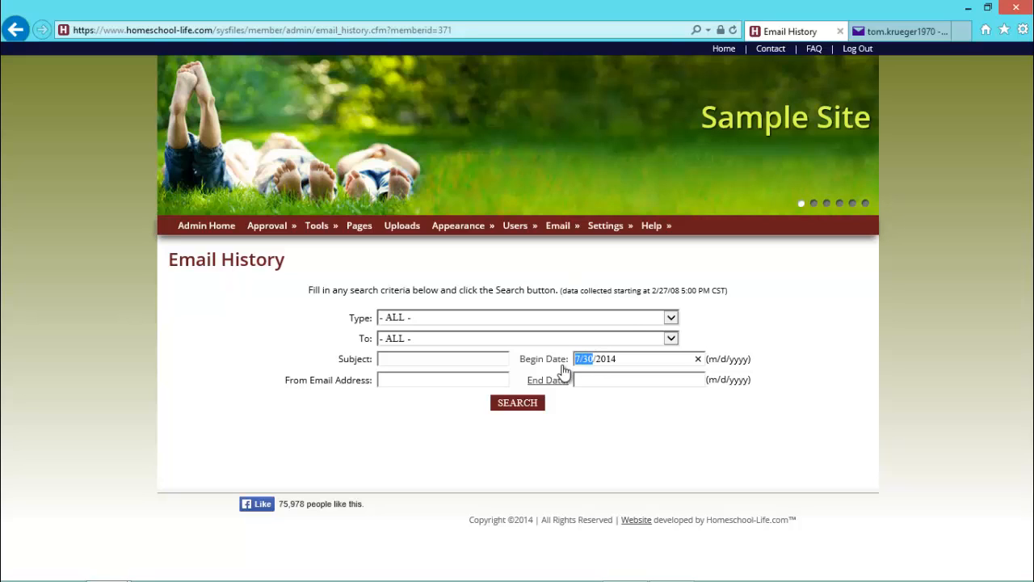
pyautogui.write('1/1/2014')
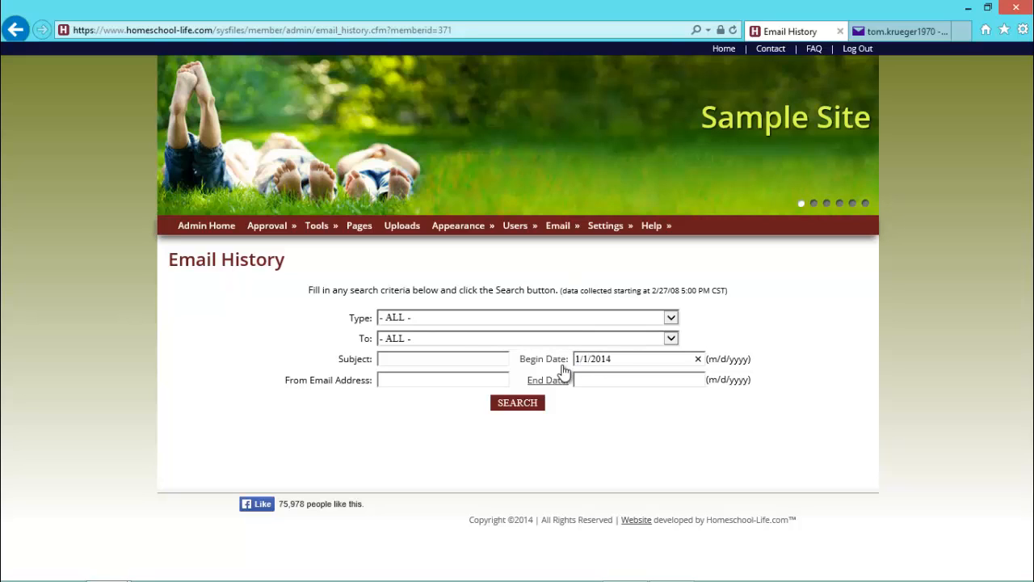
pyautogui.click(517, 402)
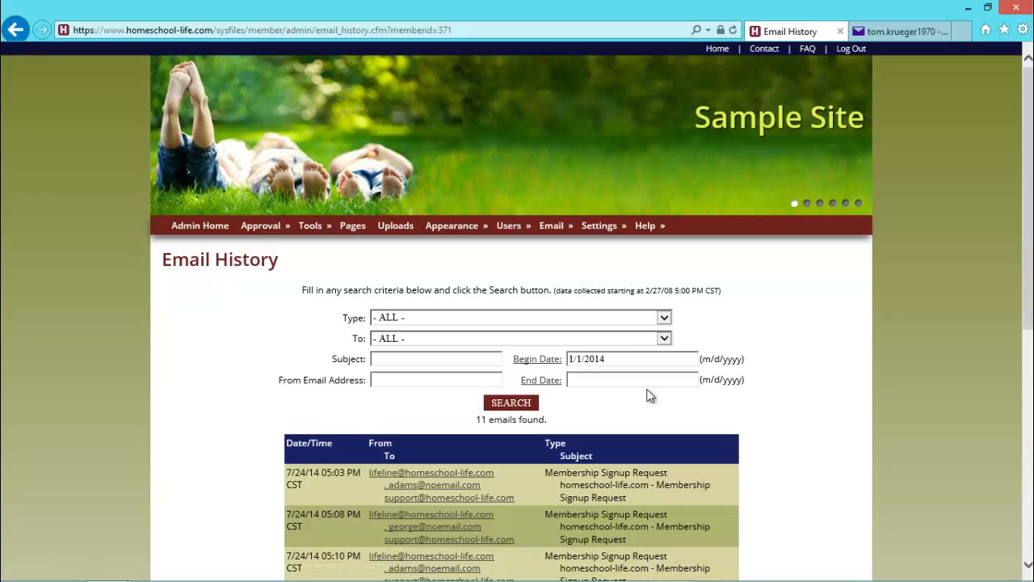
pyautogui.scroll(-3)
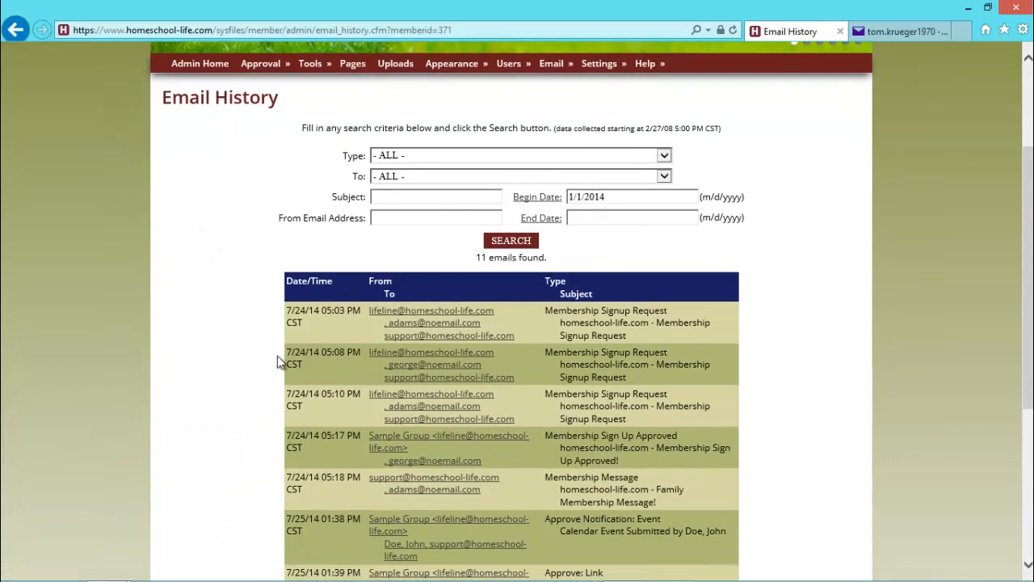
pyautogui.moveTo(396, 402)
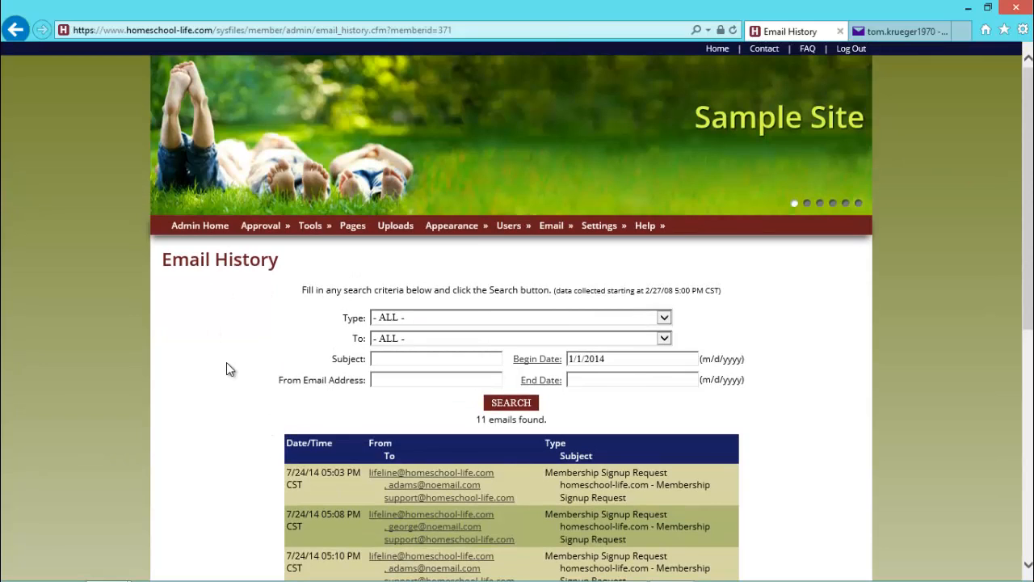
pyautogui.moveTo(404, 334)
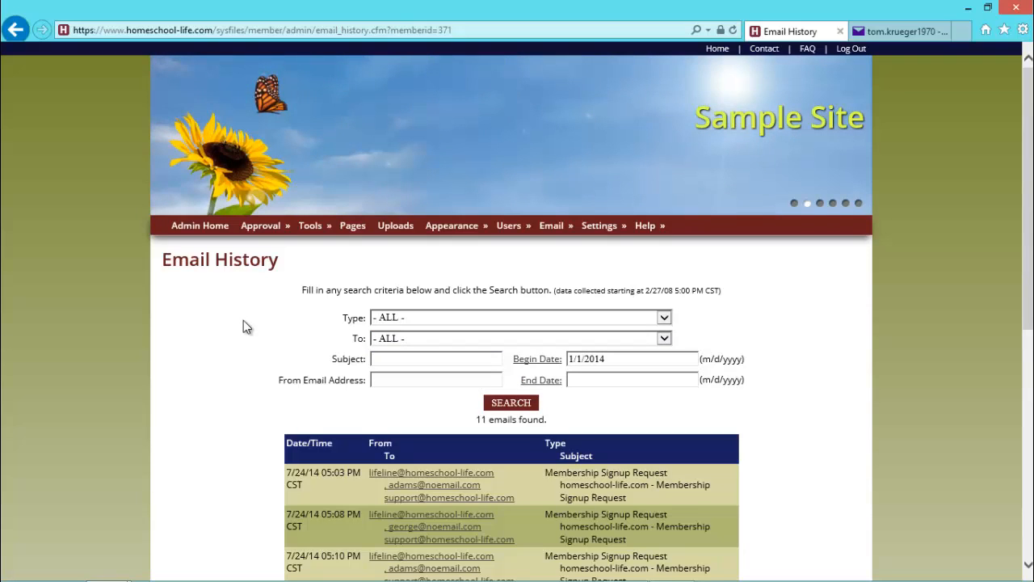
pyautogui.press('ctrl+f')
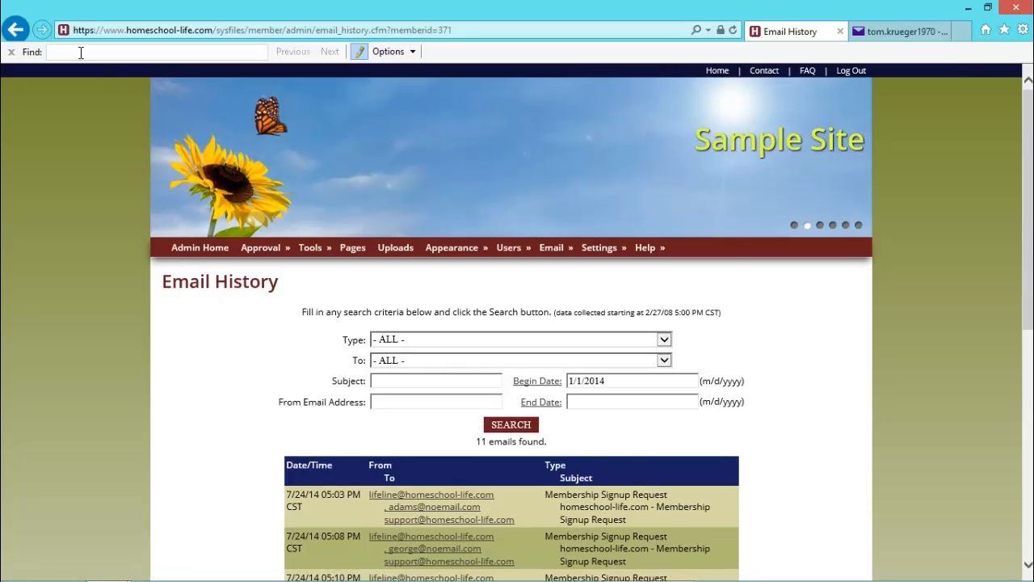
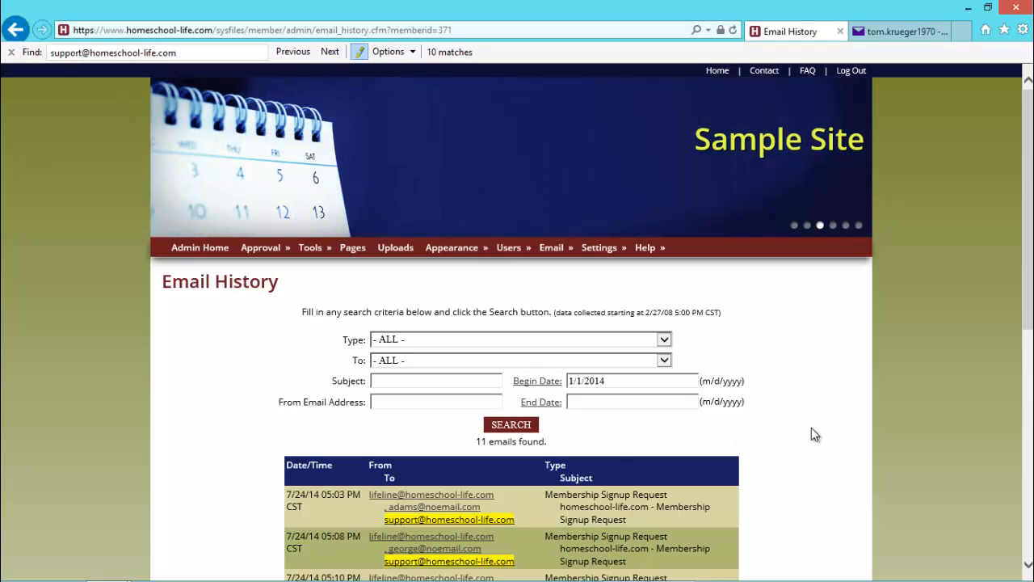
pyautogui.scroll(-3)
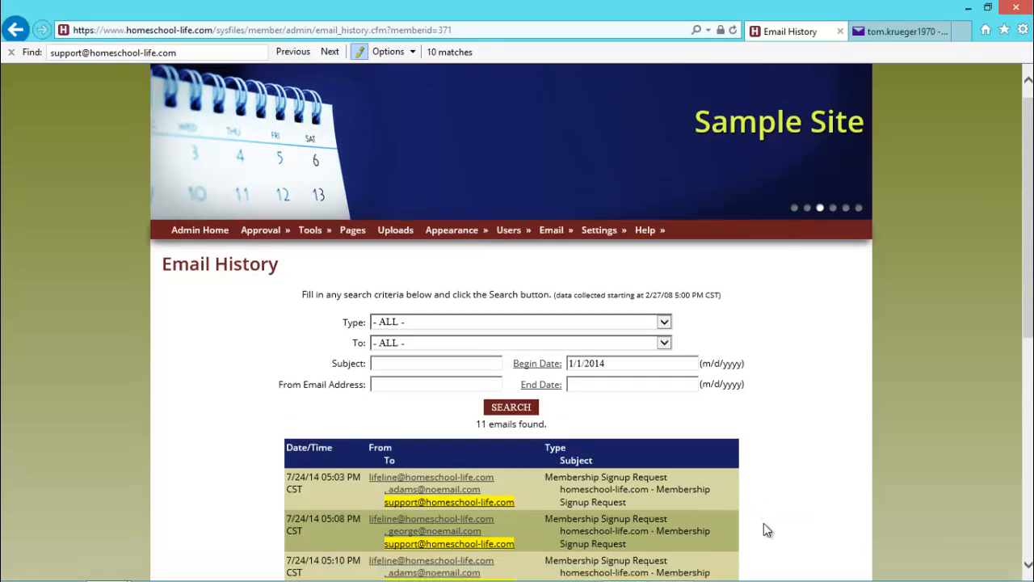
pyautogui.scroll(-3)
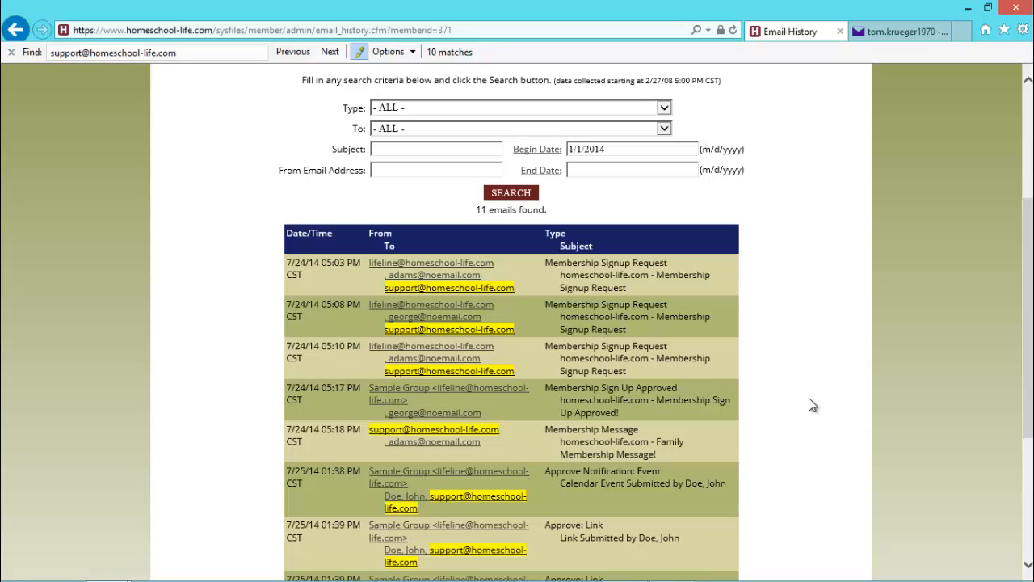
pyautogui.scroll(-3)
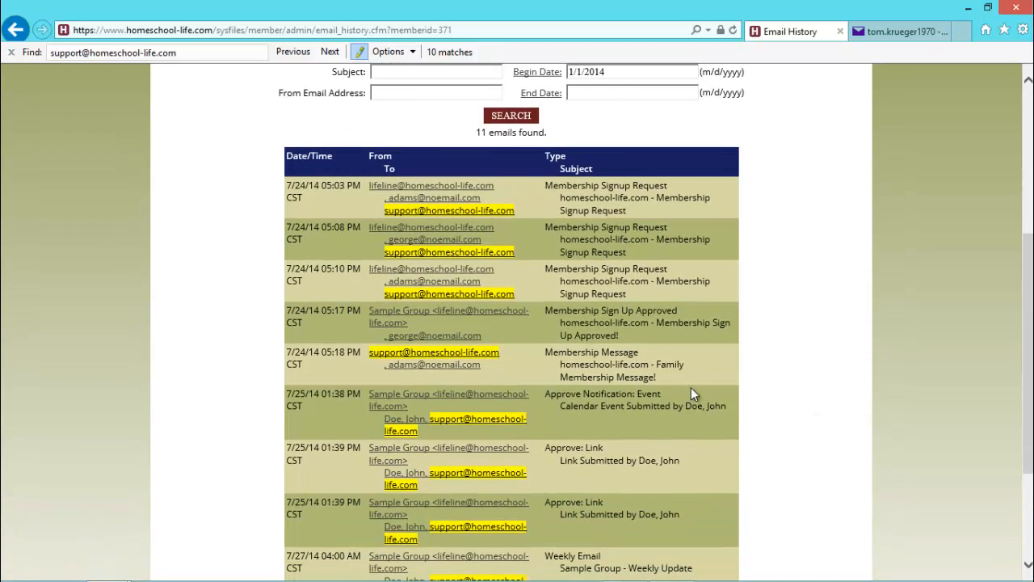
pyautogui.moveTo(788, 384)
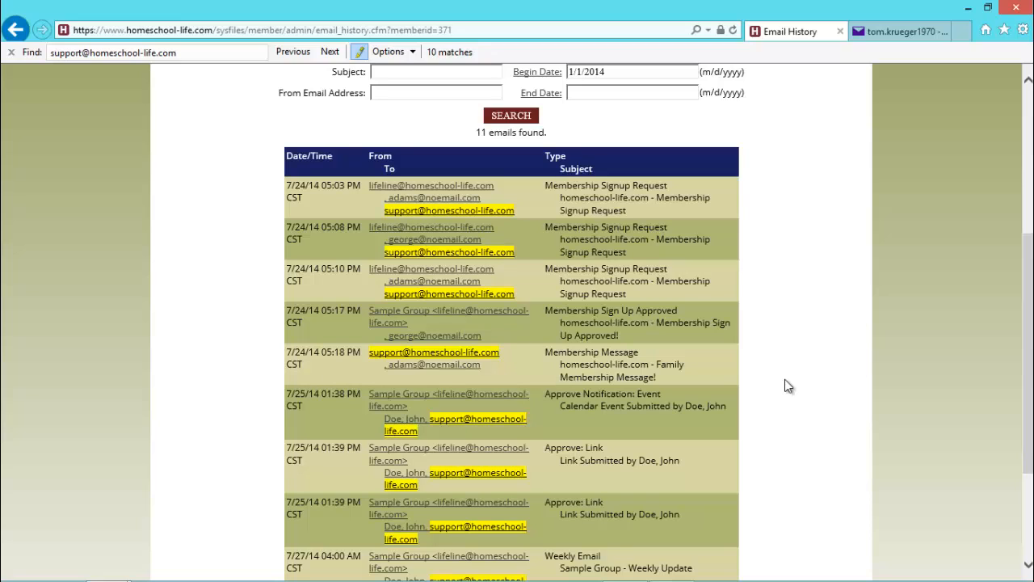
pyautogui.moveTo(892, 36)
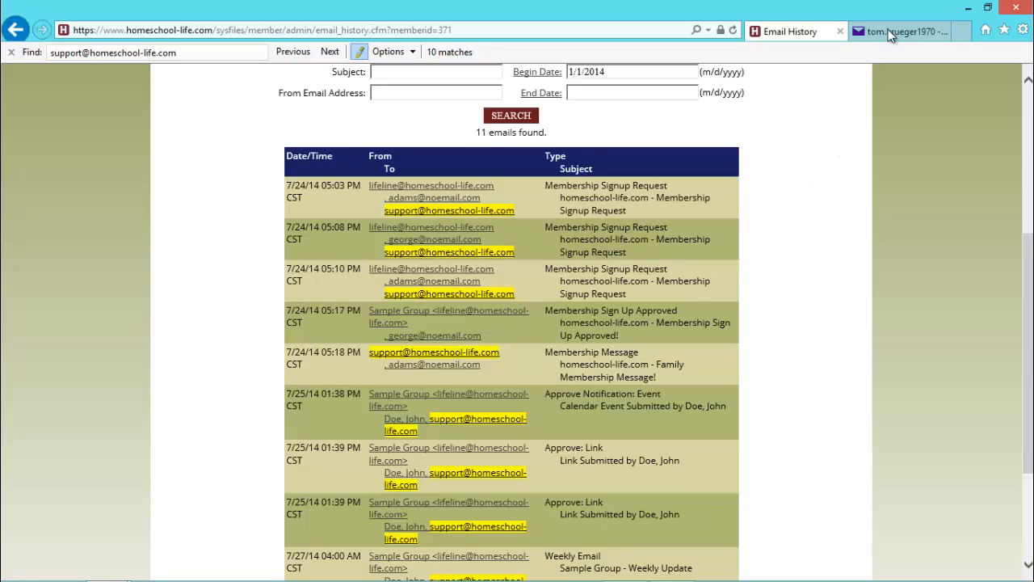
pyautogui.click(898, 32)
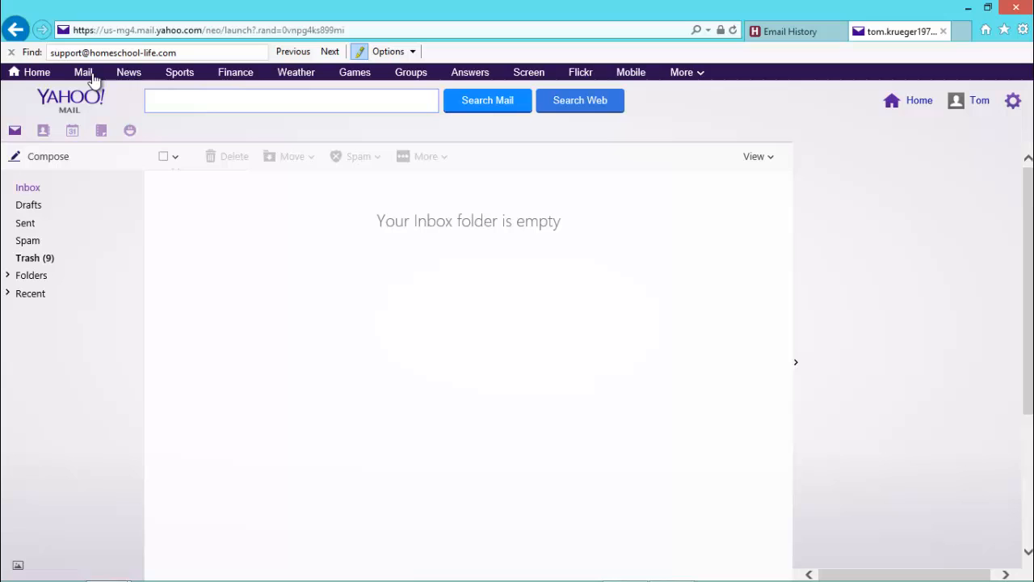
pyautogui.moveTo(168, 208)
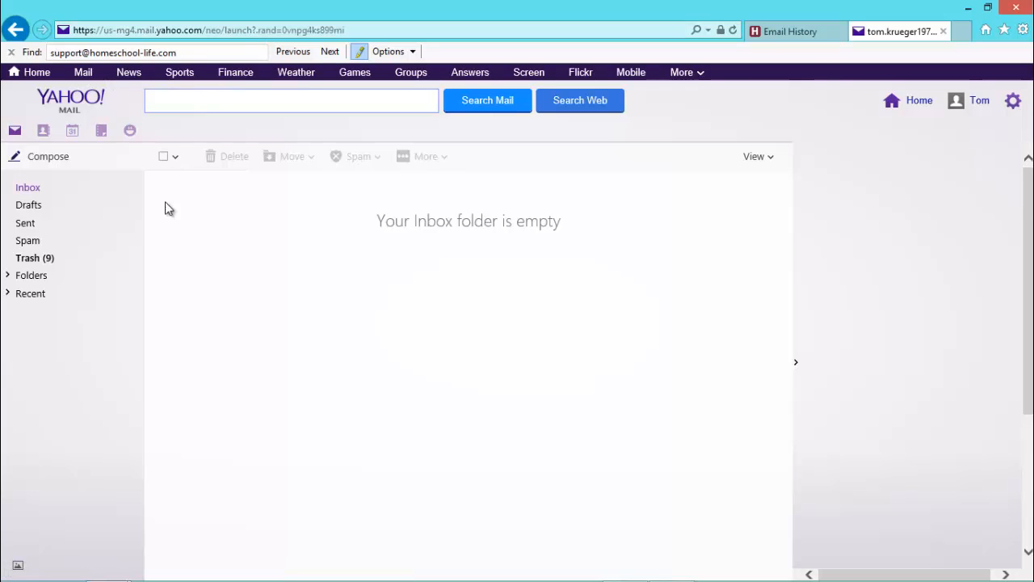
pyautogui.click(42, 131)
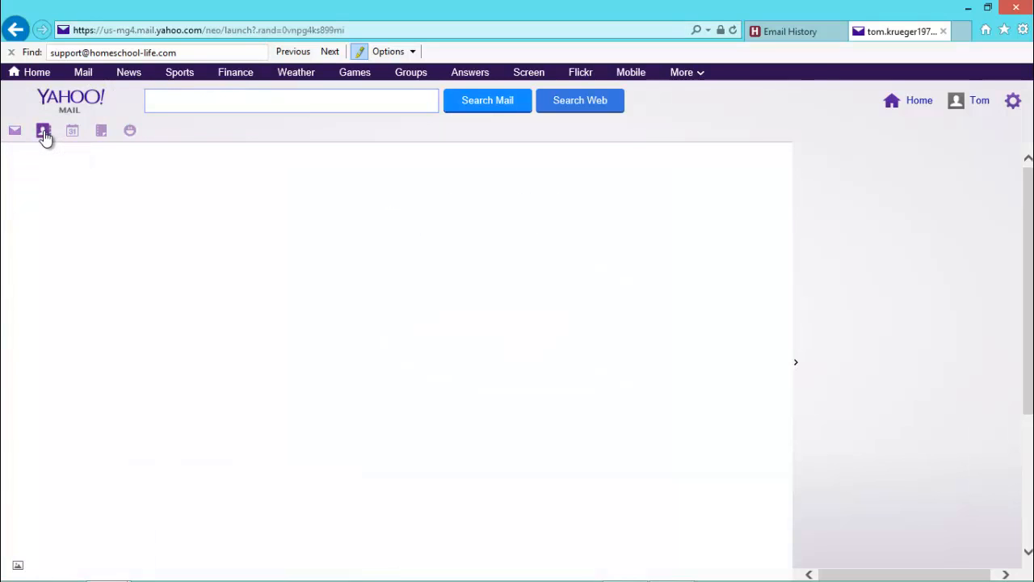
pyautogui.click(42, 130)
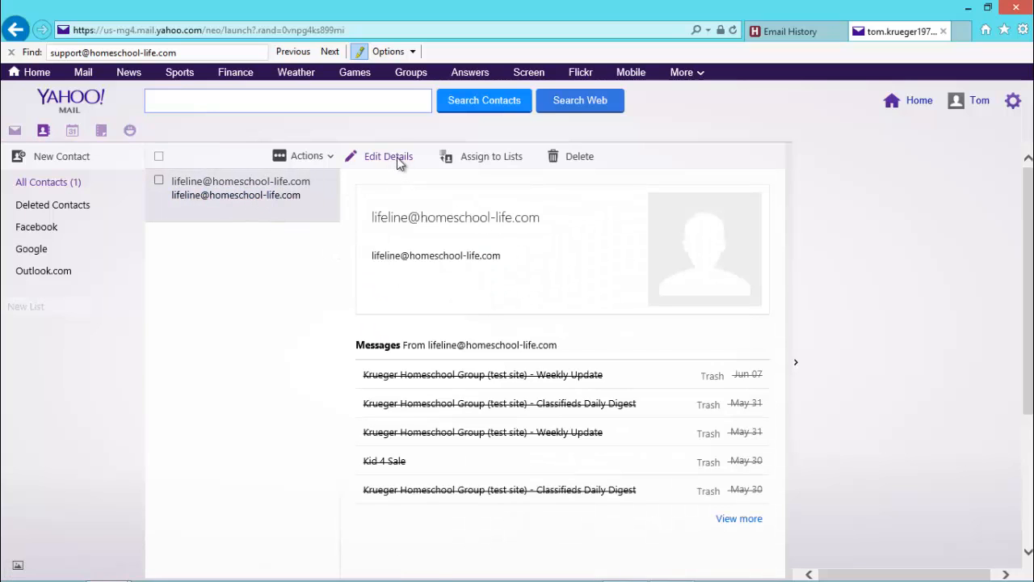
pyautogui.click(388, 155)
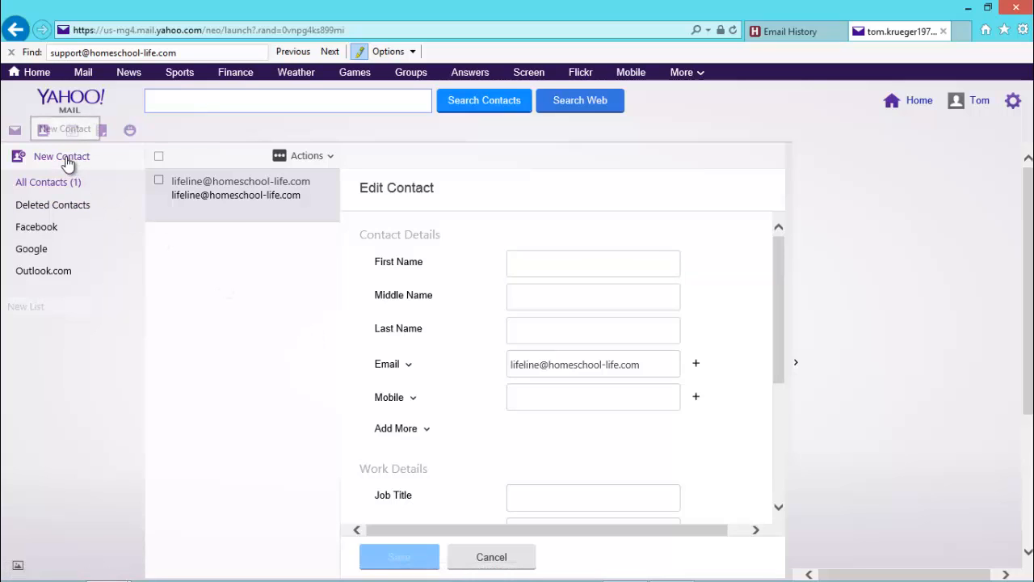
# Step: Start a new Yahoo contact with the lifeline address, then go back to the Email History results
pyautogui.click(61, 155)
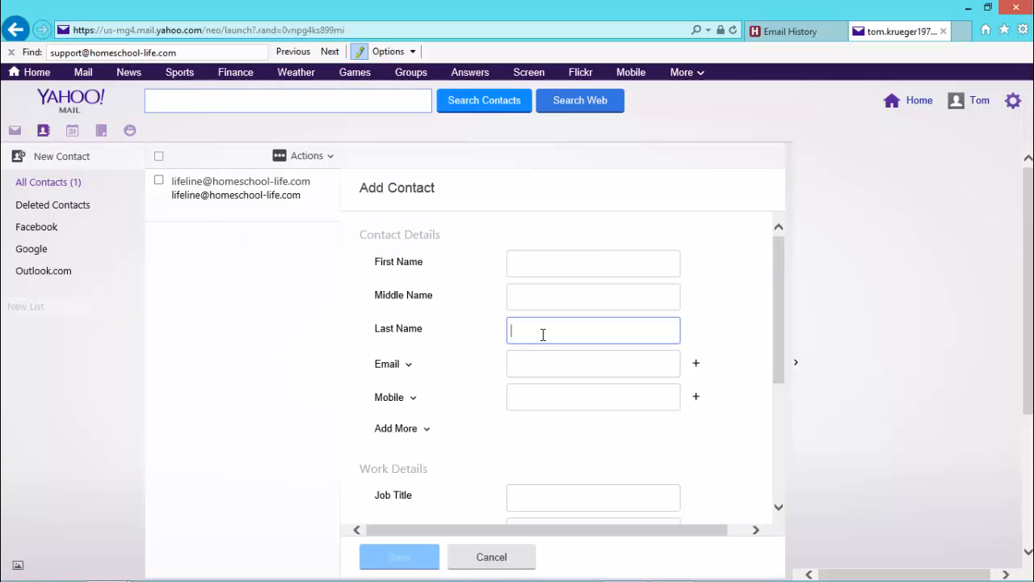
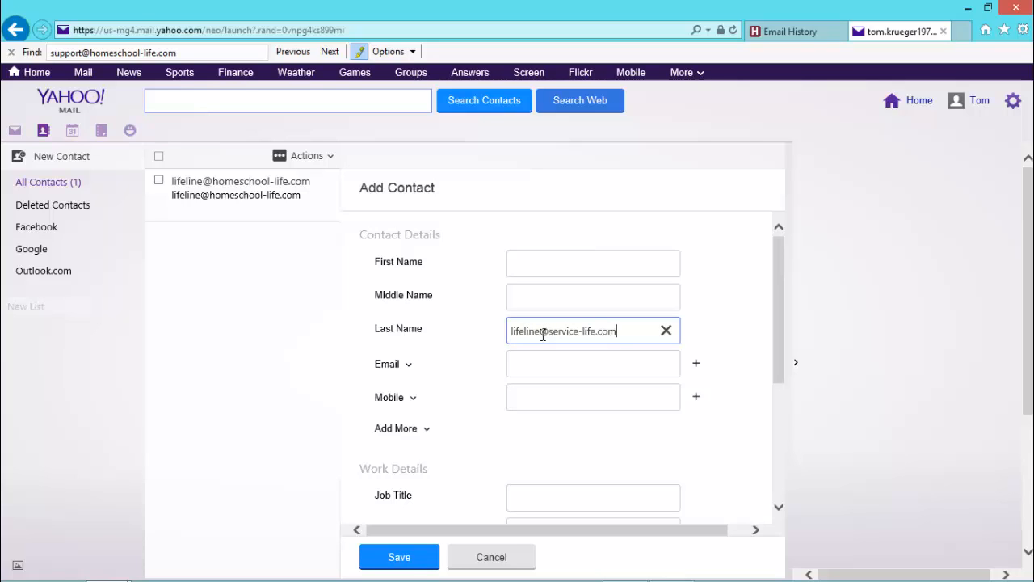
pyautogui.click(398, 556)
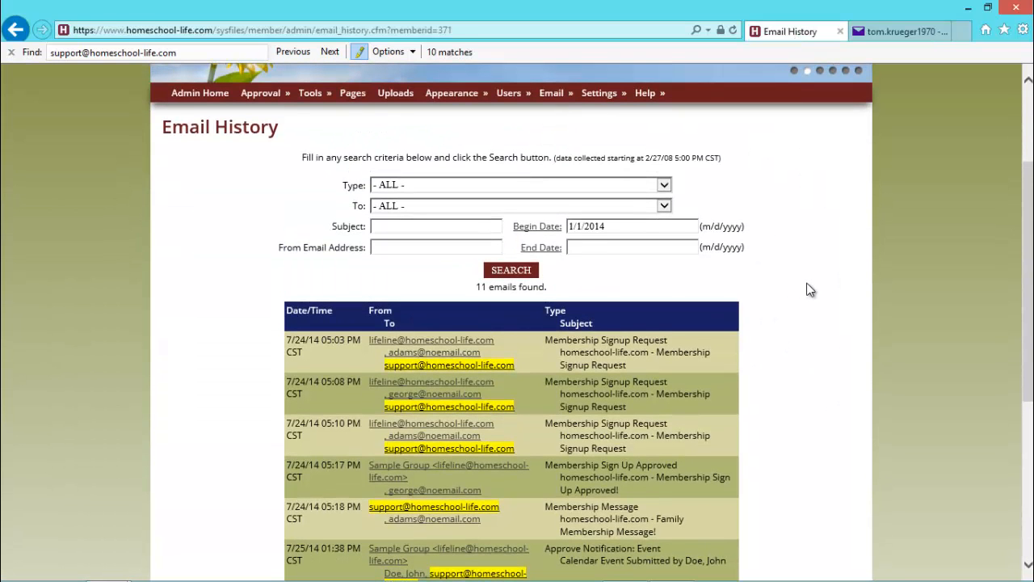
pyautogui.scroll(-3)
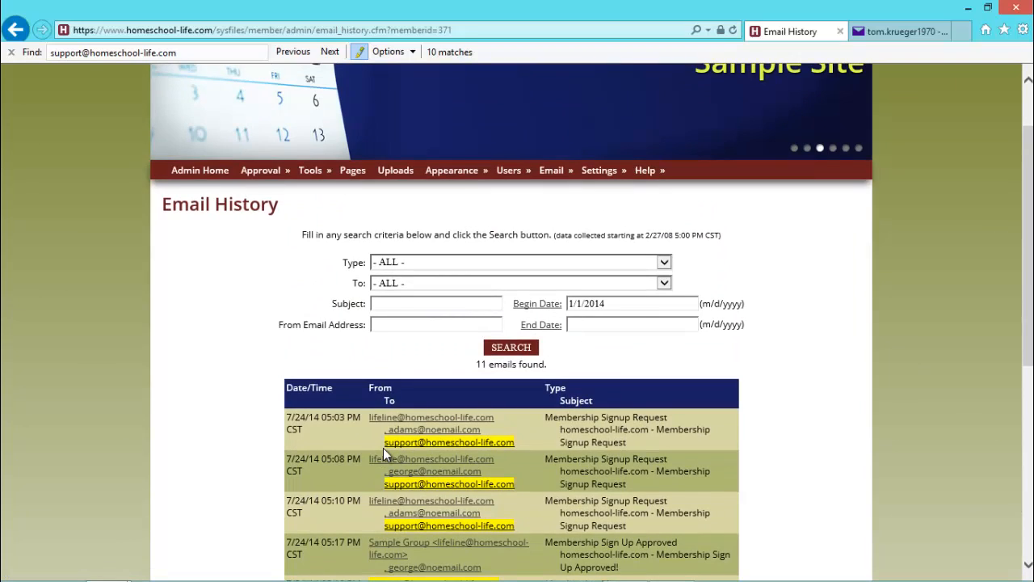
pyautogui.moveTo(420, 443)
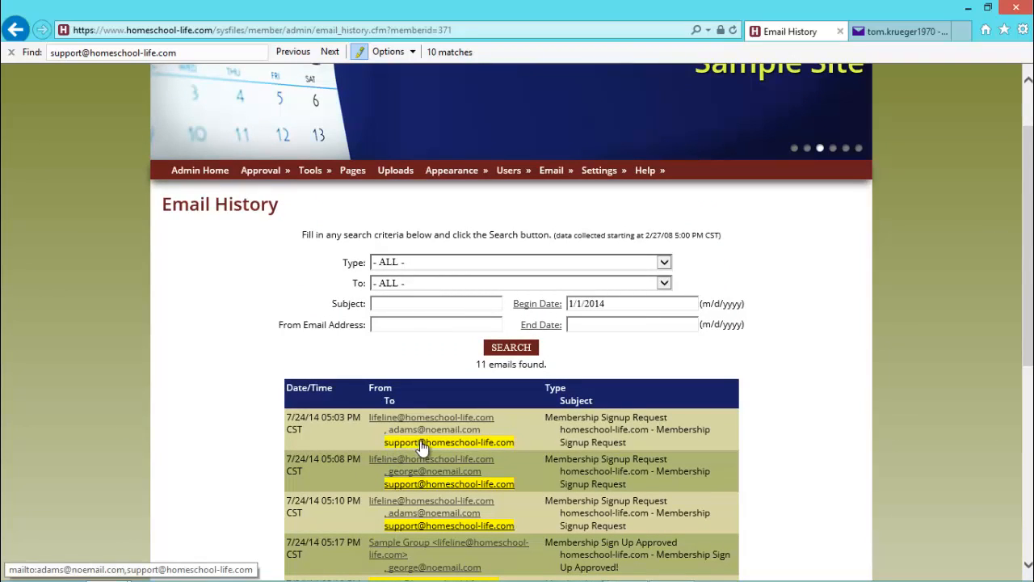
pyautogui.moveTo(682, 456)
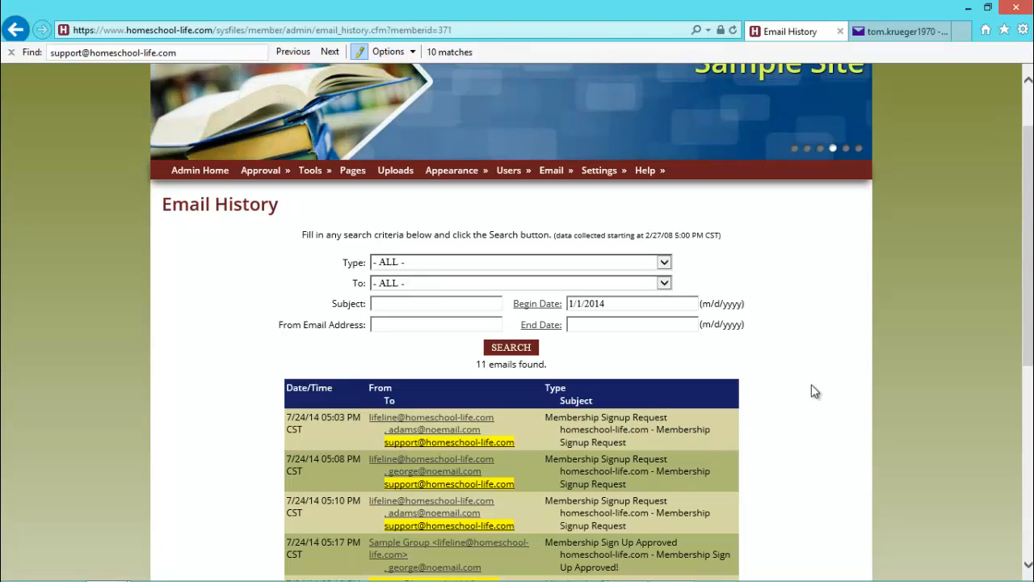
pyautogui.moveTo(813, 386)
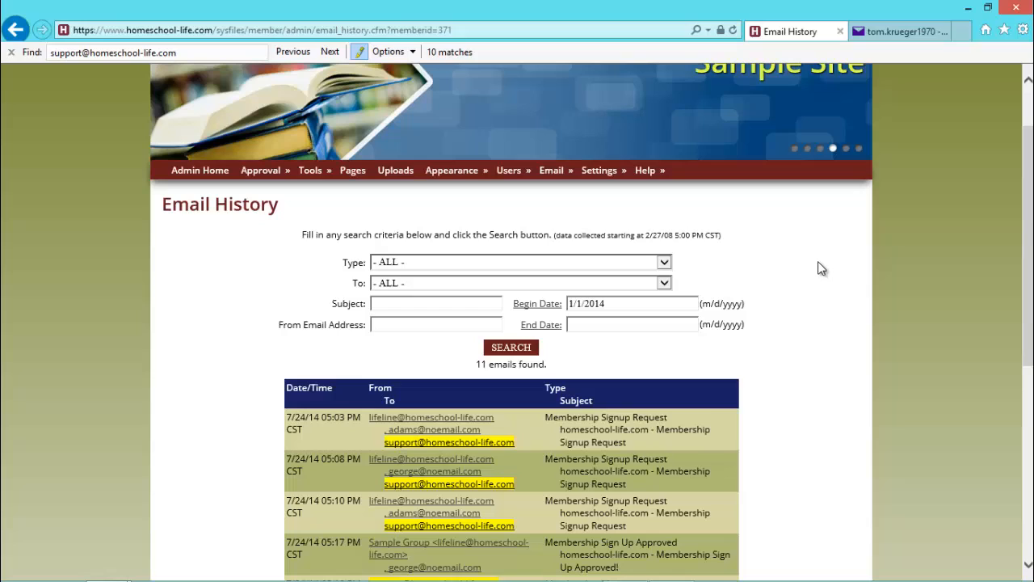
pyautogui.moveTo(178, 285)
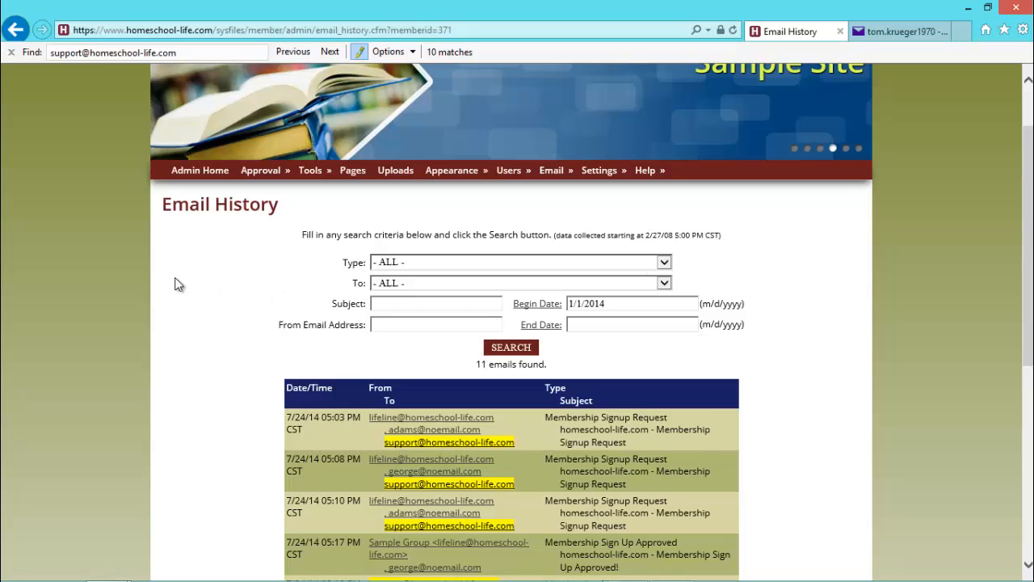
pyautogui.moveTo(200, 287)
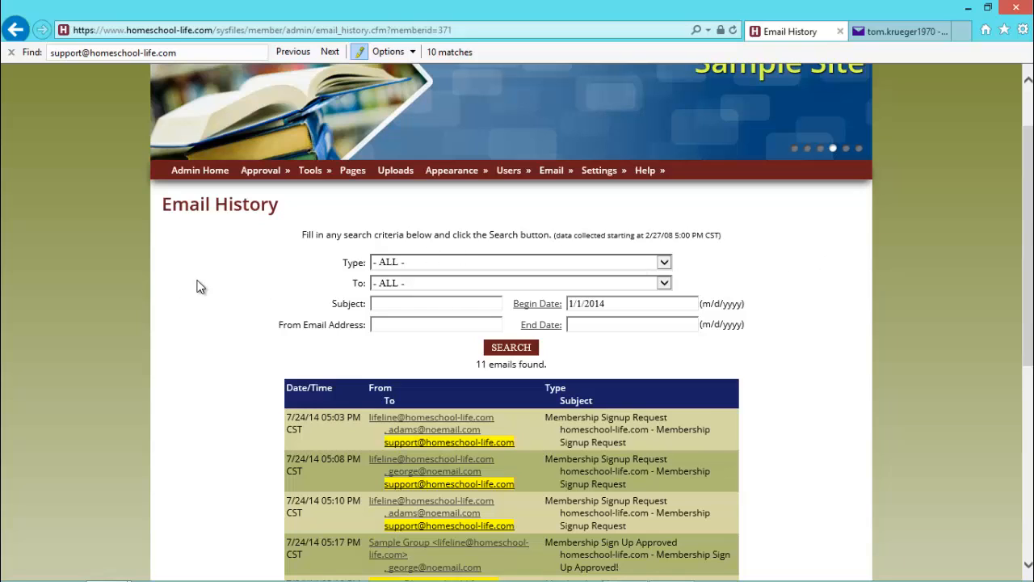